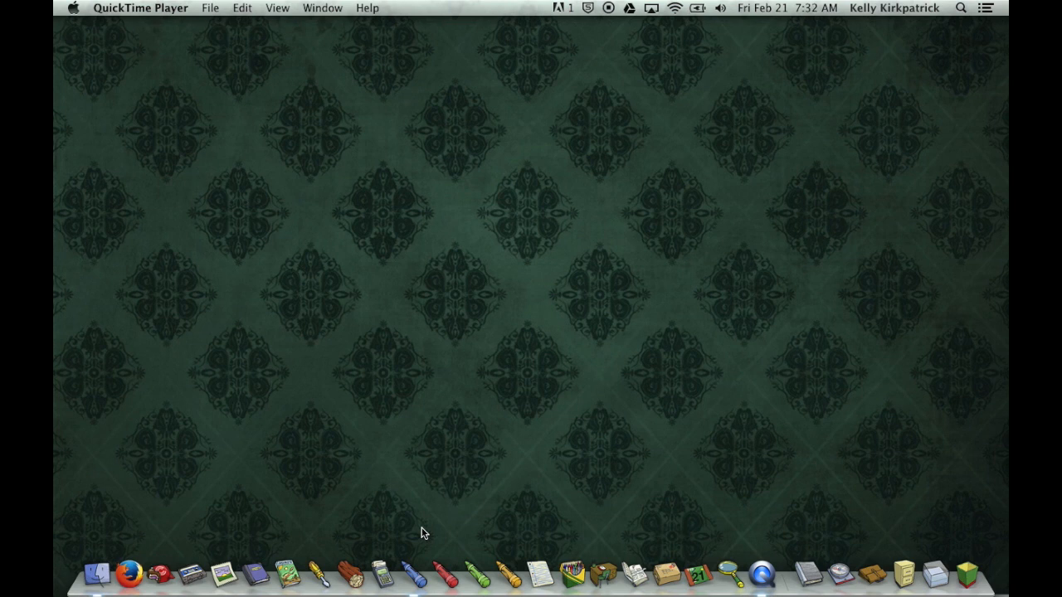
mouse_move(415, 578)
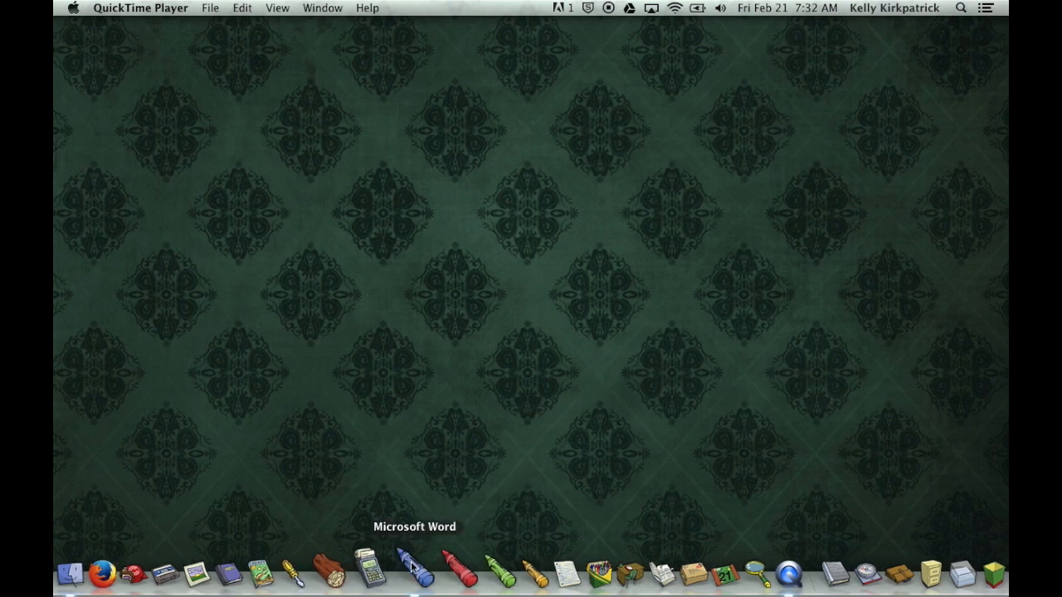
Step: Launch Microsoft Word from the Dock with Lorem Ipsum.docx open
left_click(415, 584)
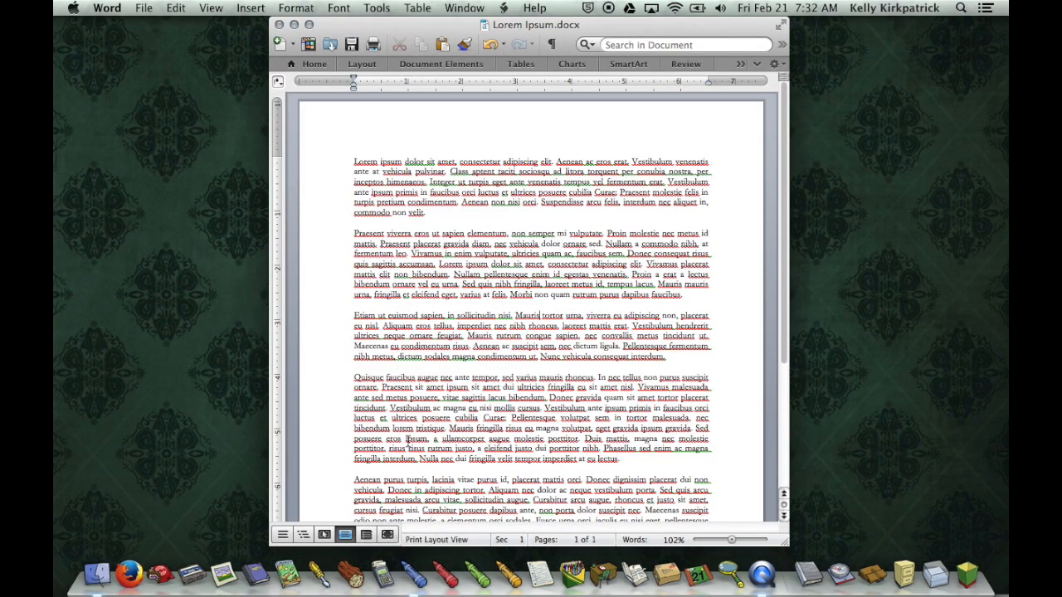
mouse_move(299, 170)
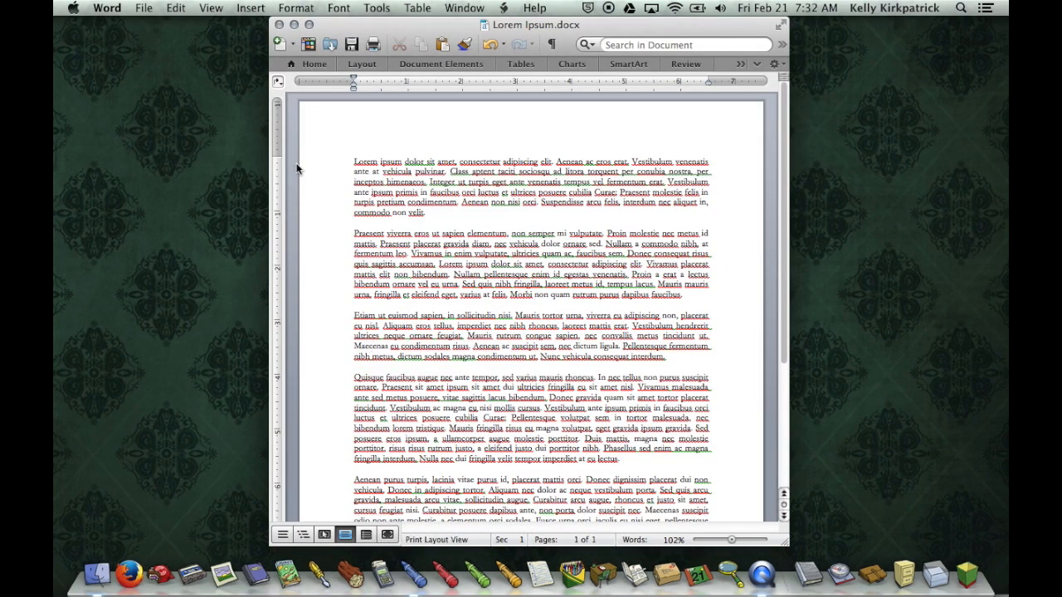
Step: In the Print dialog's Layout section, set Two-Sided printing to Long-Edge binding
left_click(142, 7)
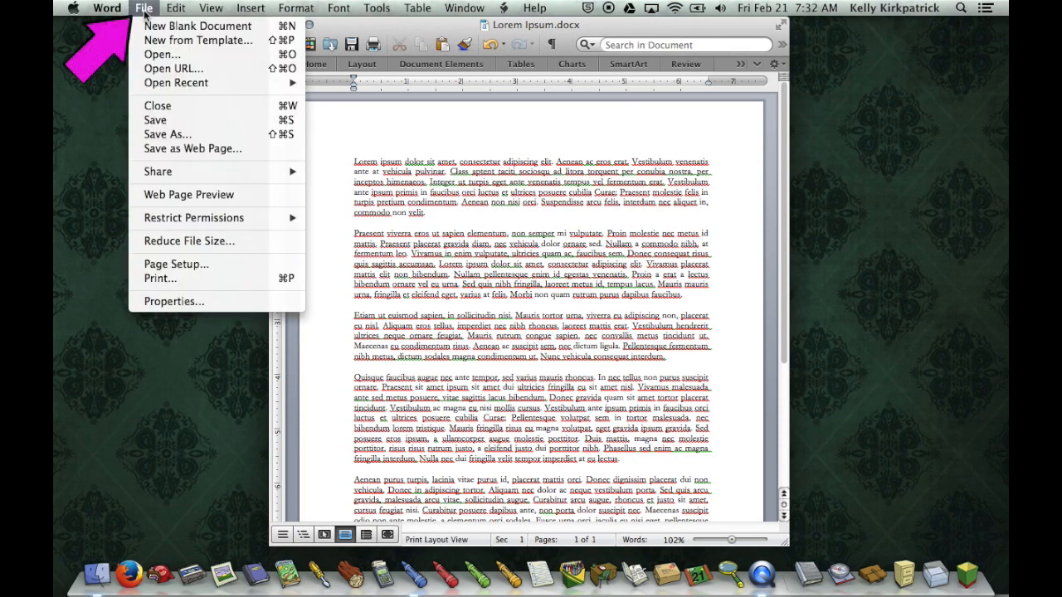
mouse_move(159, 279)
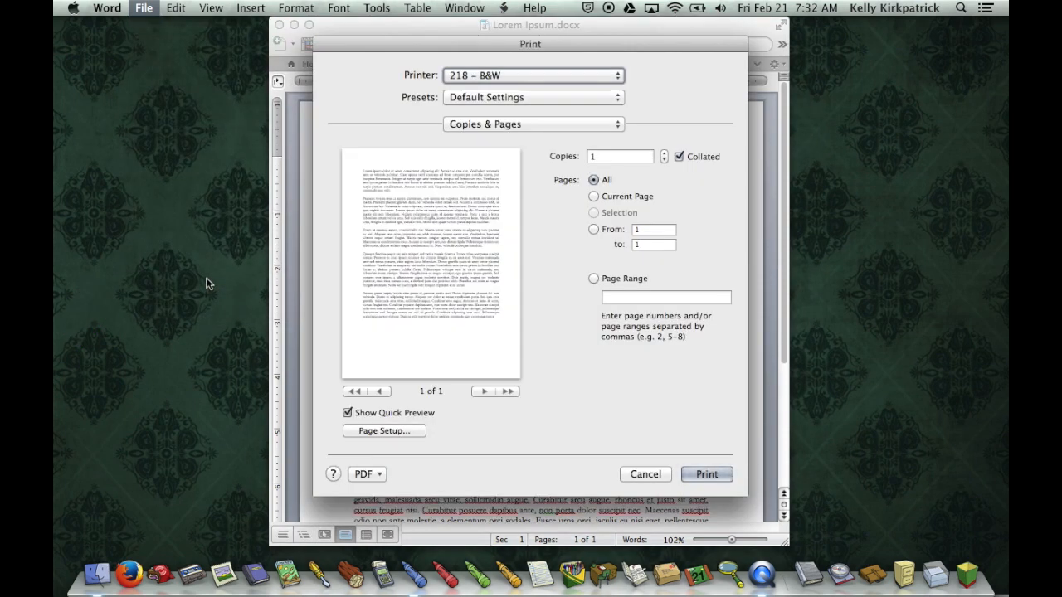
left_click(533, 123)
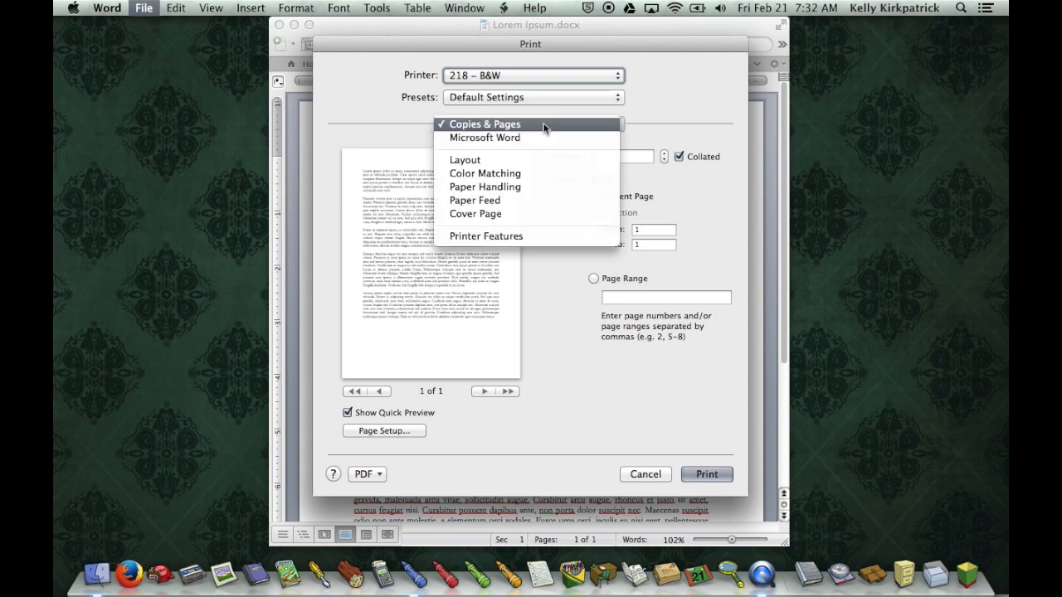
left_click(465, 159)
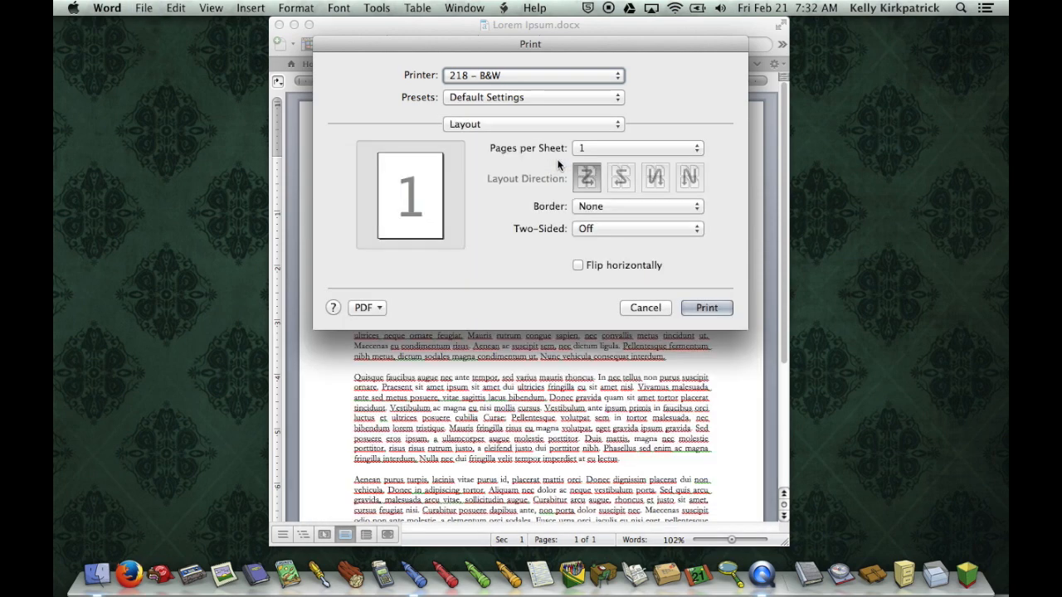
left_click(637, 229)
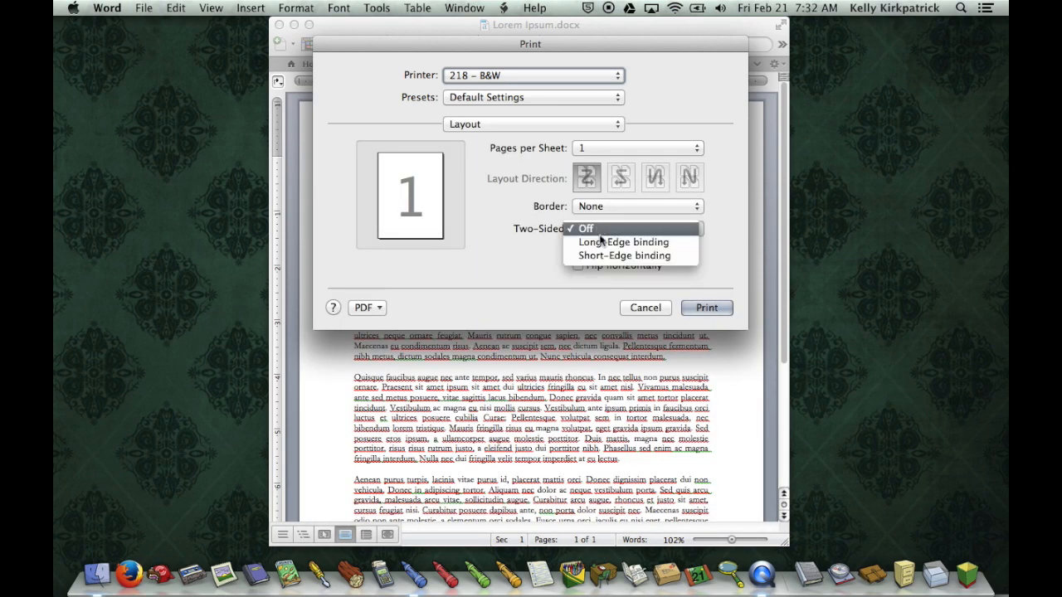
mouse_move(622, 243)
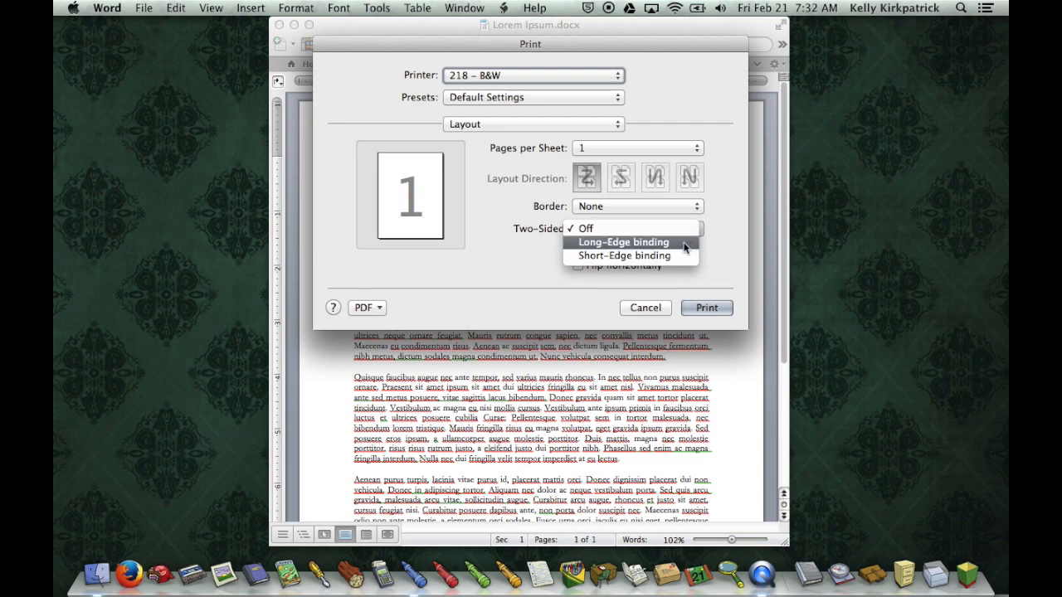
left_click(625, 242)
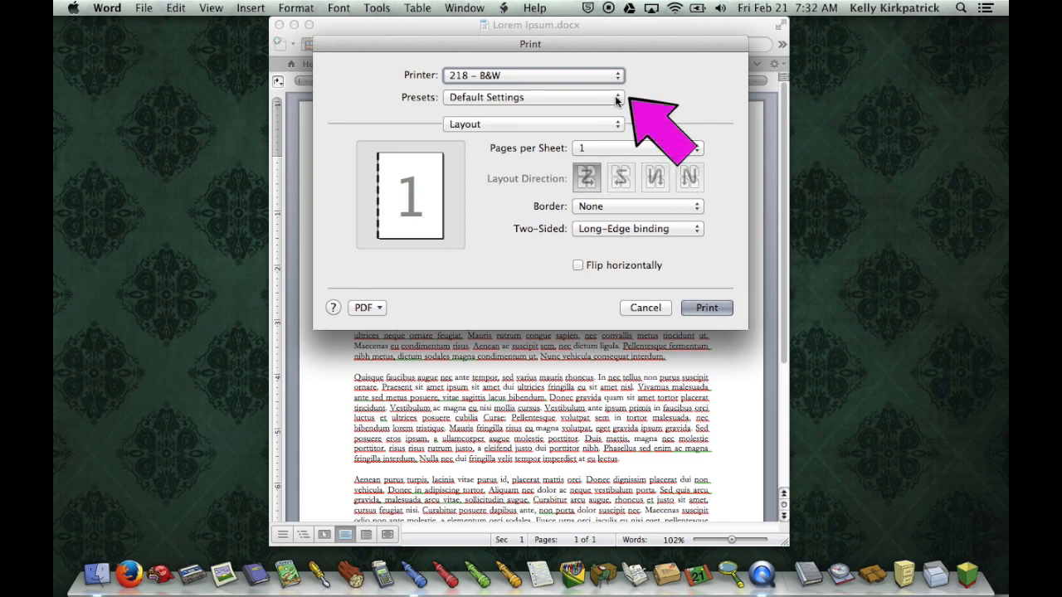
Step: Save the current print settings as a preset named DS and cancel out of the Print dialog
left_click(530, 96)
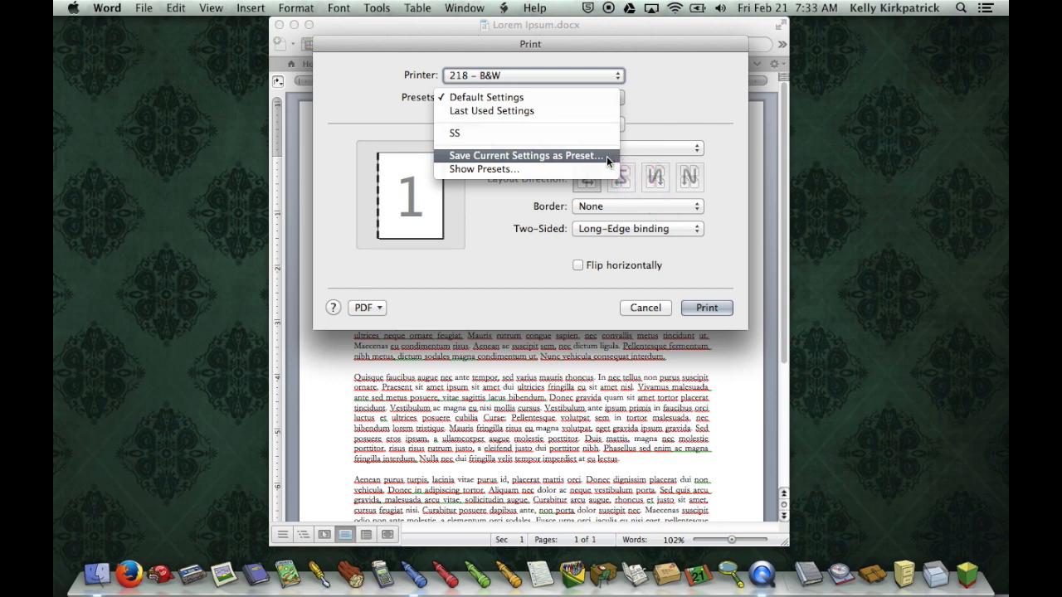
left_click(525, 156)
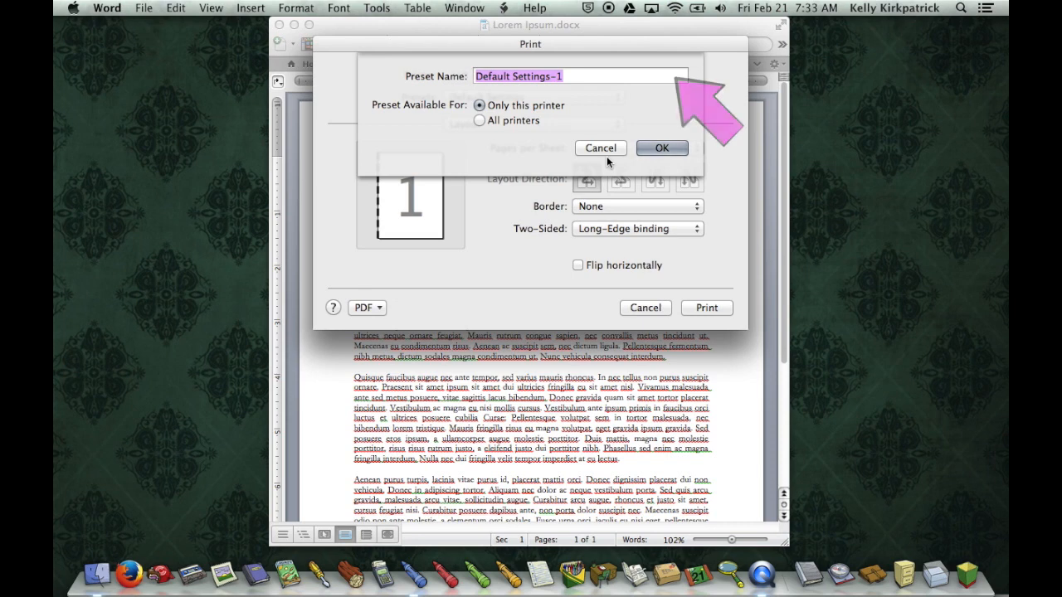
type("DS")
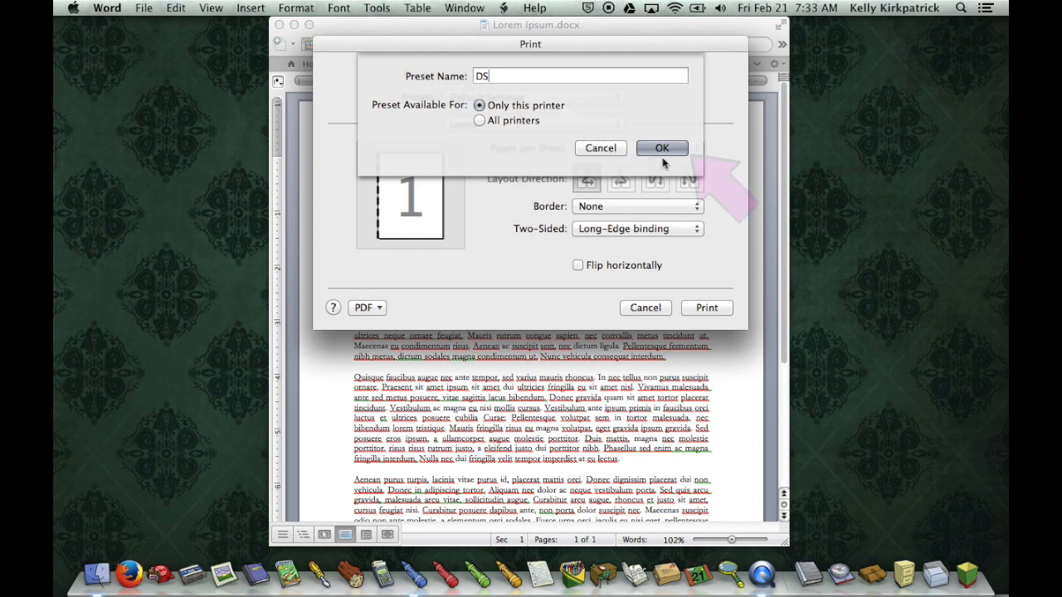
left_click(662, 147)
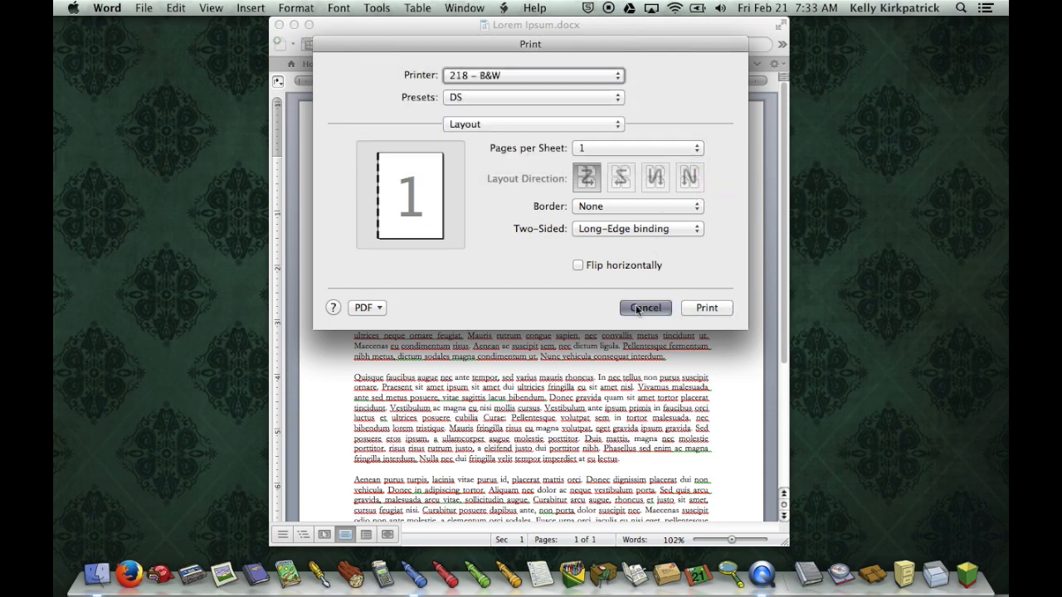
left_click(646, 307)
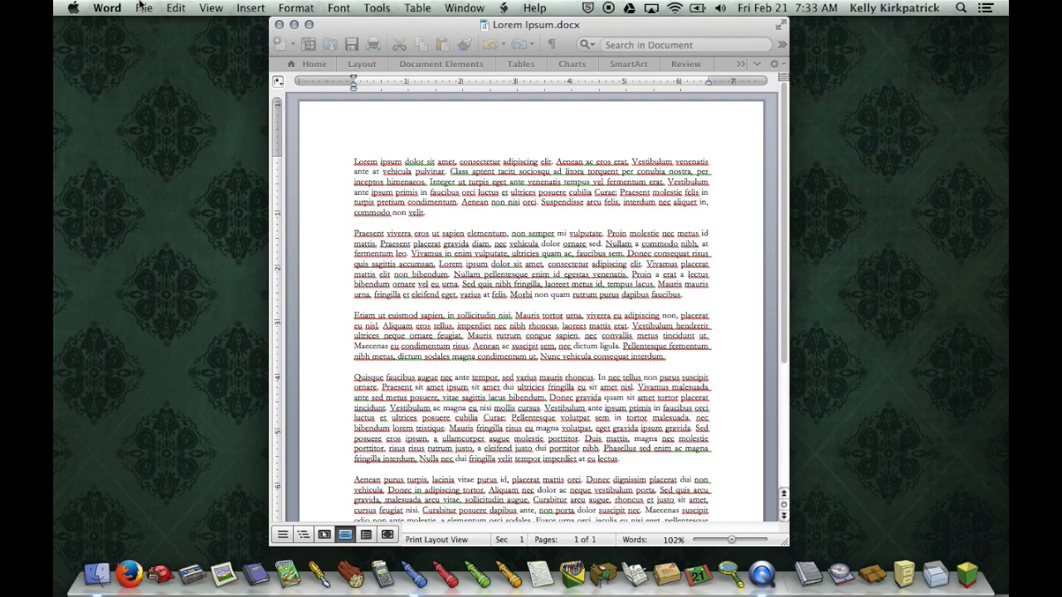
Step: Reopen the Print dialog and confirm DS is listed in the Presets menu alongside SS
left_click(143, 6)
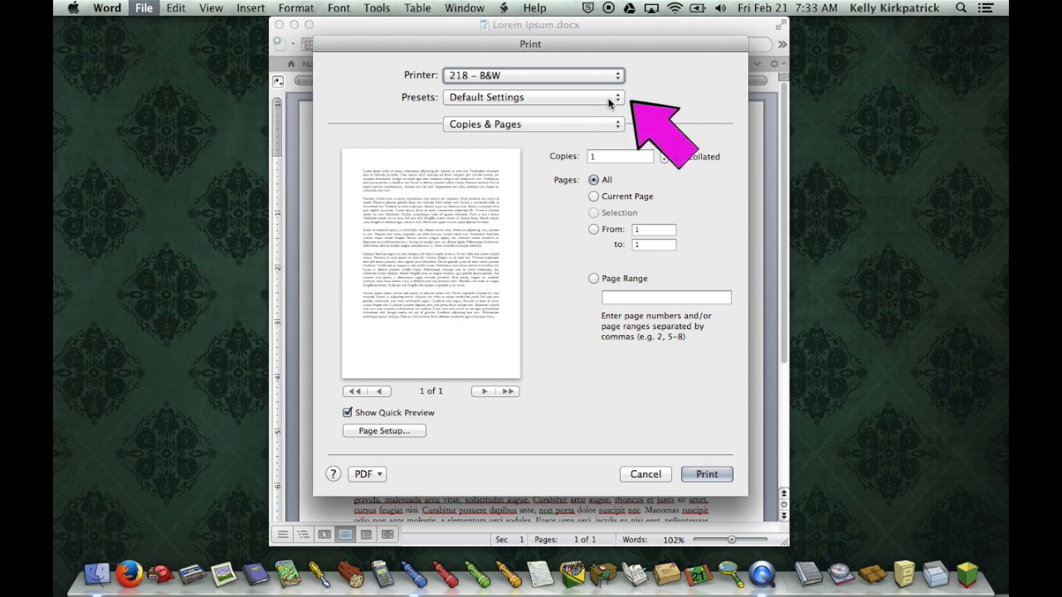
left_click(532, 96)
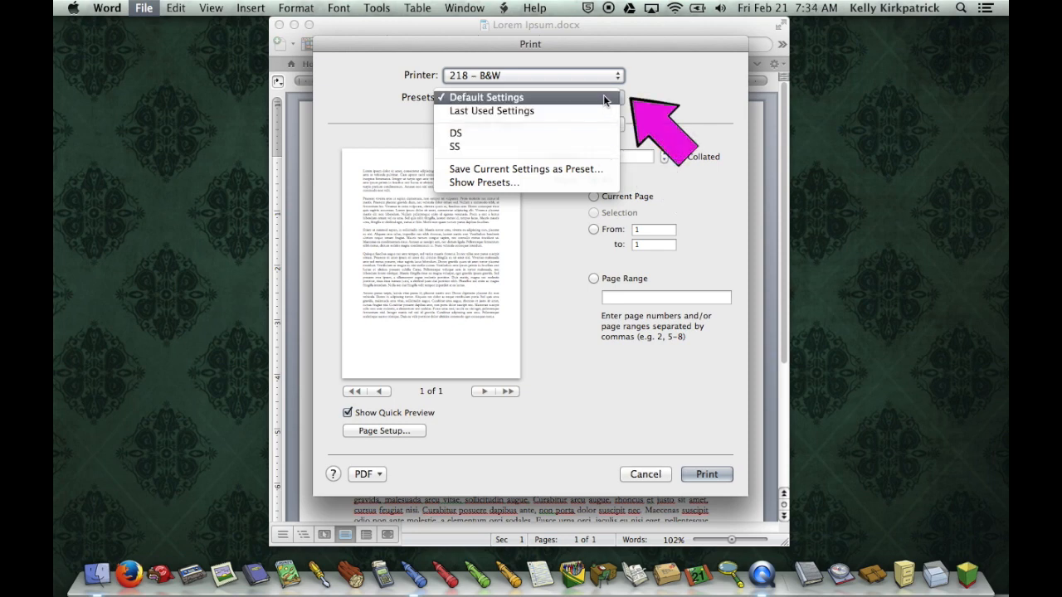
left_click(488, 97)
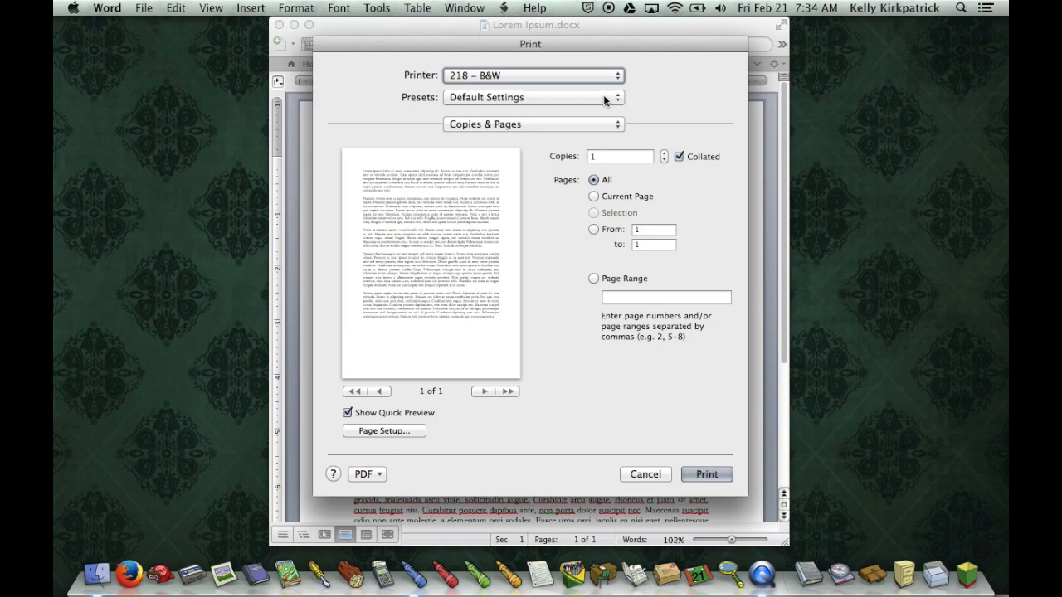
mouse_move(672, 481)
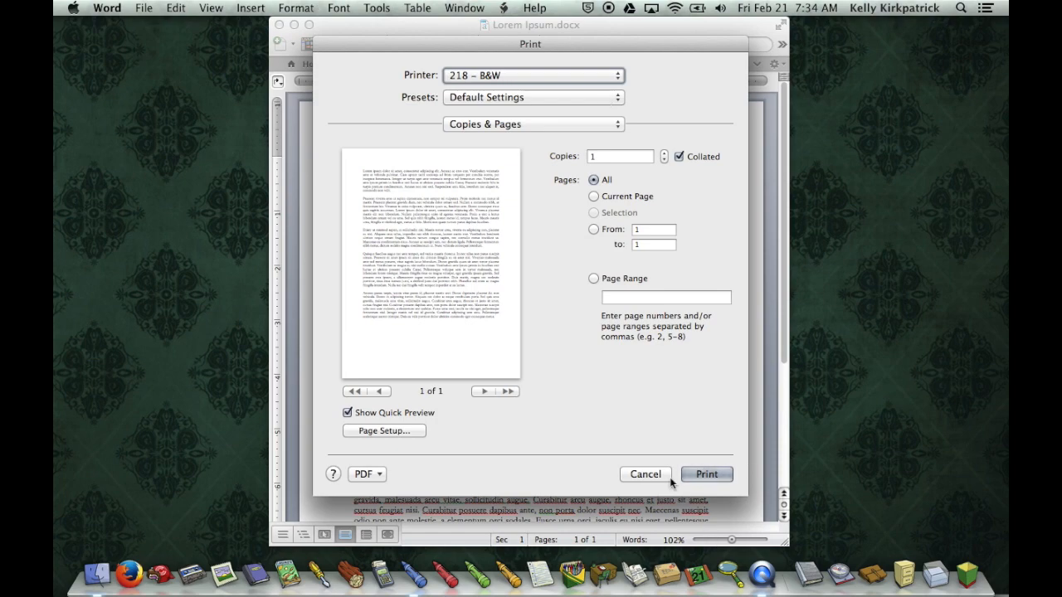